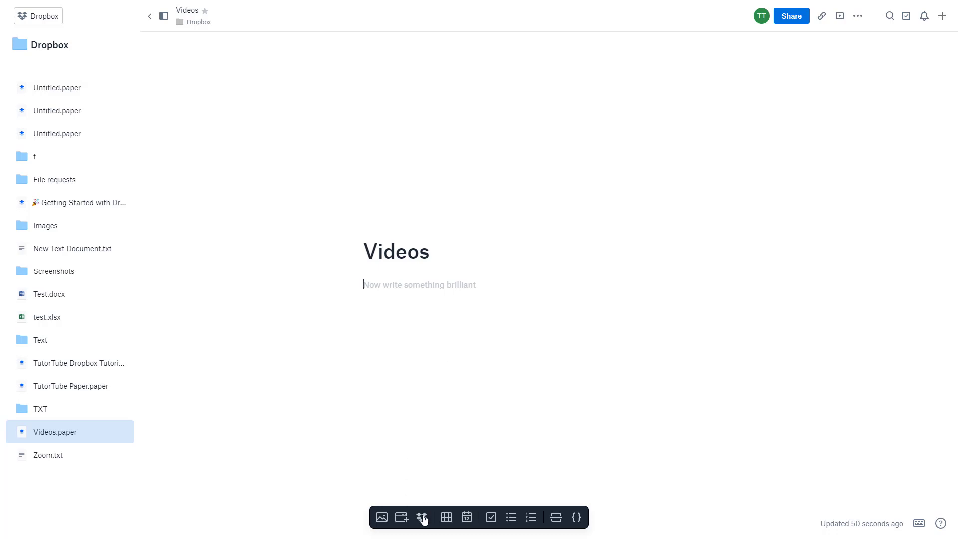
{"action": "mouse_move", "coordinate": [421, 516]}
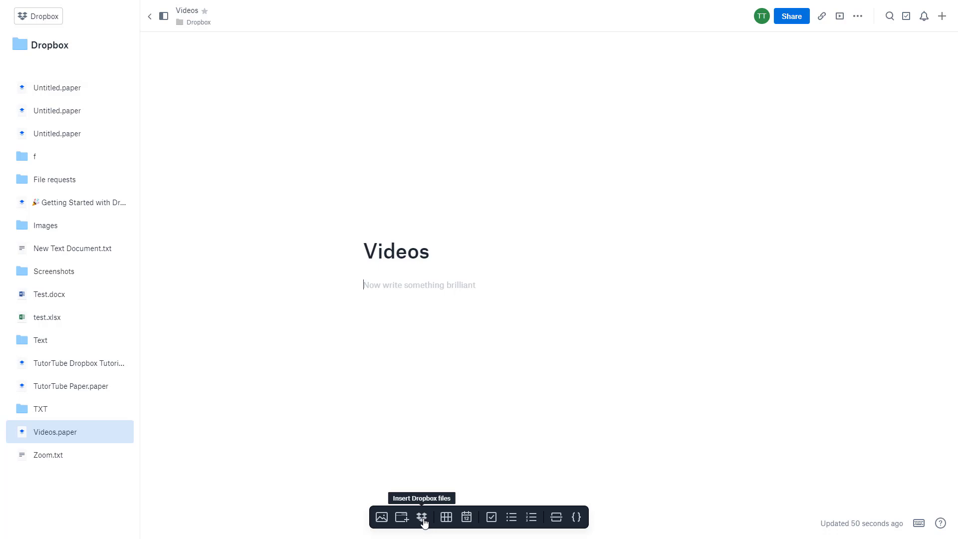
Start a Dropbox file insert and browse to the Videos folder in the file picker
{"action": "left_click", "coordinate": [422, 516]}
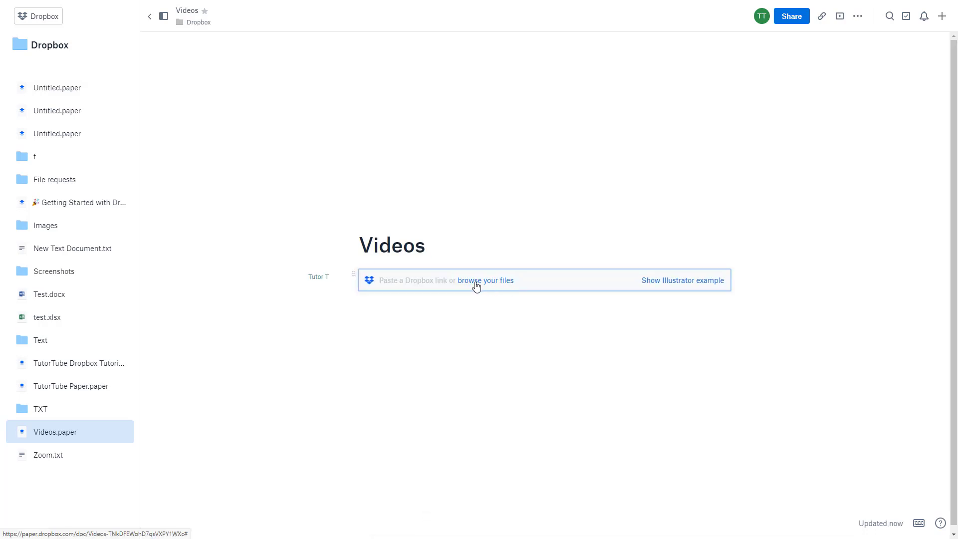
{"action": "left_click", "coordinate": [486, 281]}
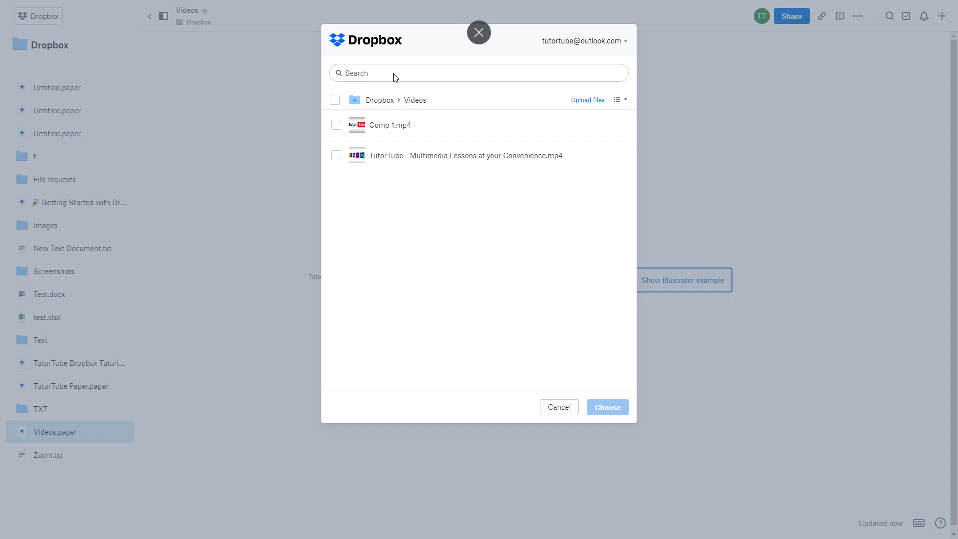
Embed Comp 1.mp4 from the Videos folder beneath the Videos title
{"action": "left_click", "coordinate": [379, 100]}
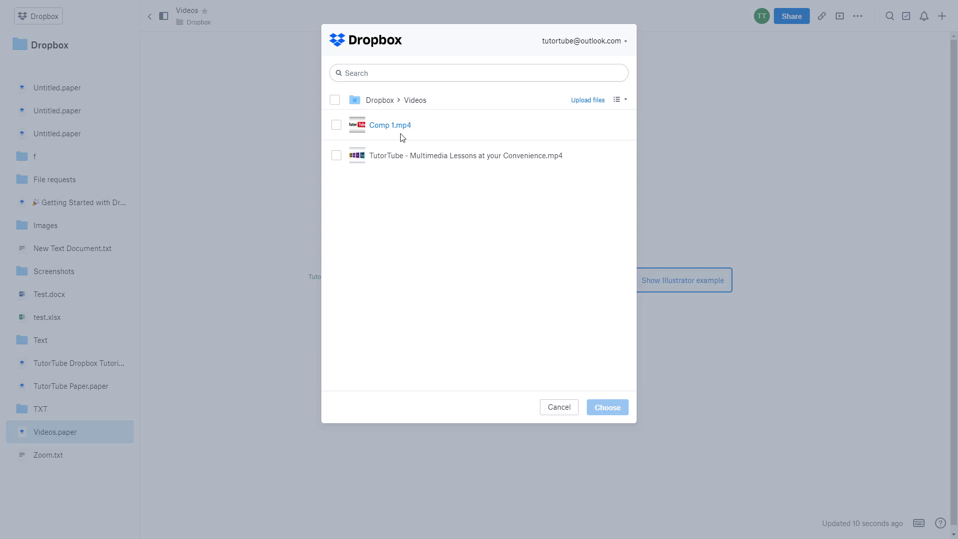
{"action": "mouse_move", "coordinate": [423, 125]}
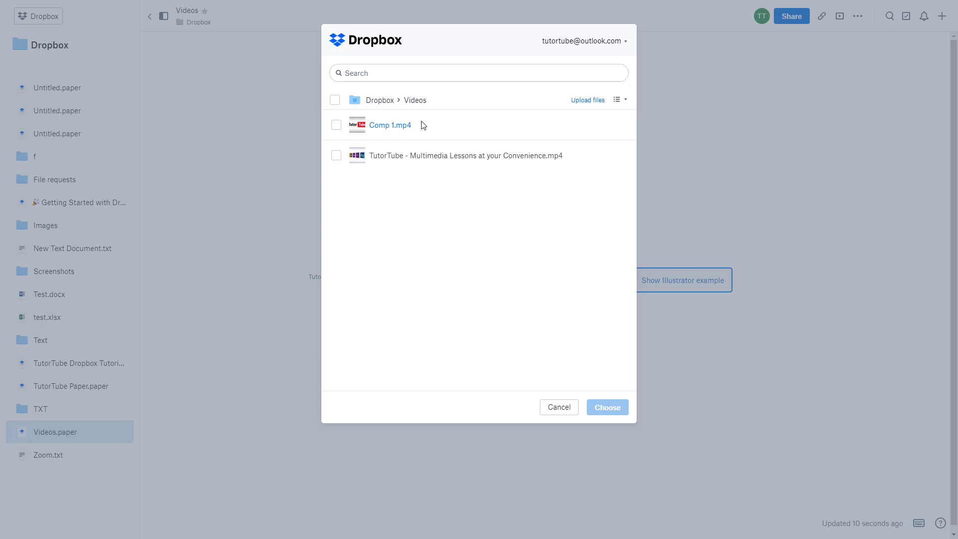
{"action": "left_click", "coordinate": [335, 124]}
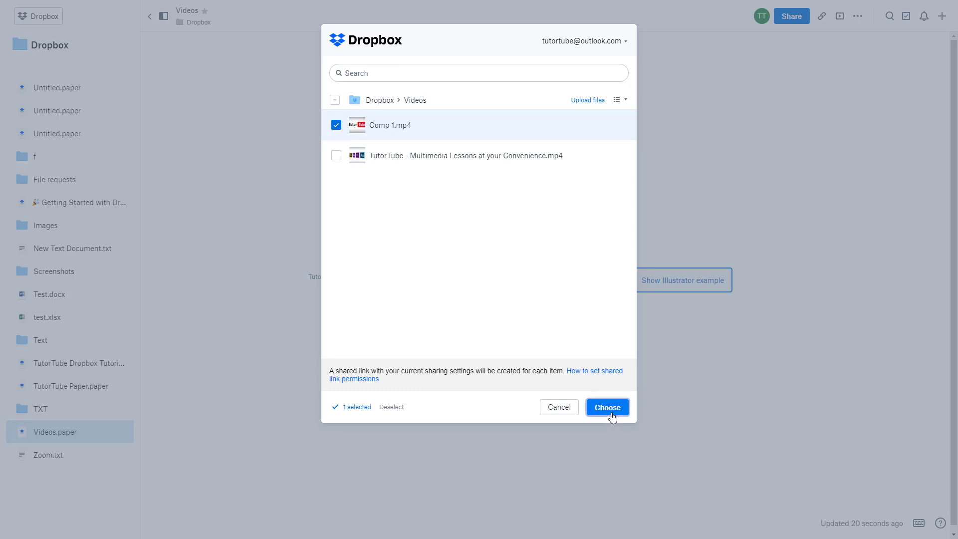
{"action": "left_click", "coordinate": [606, 407]}
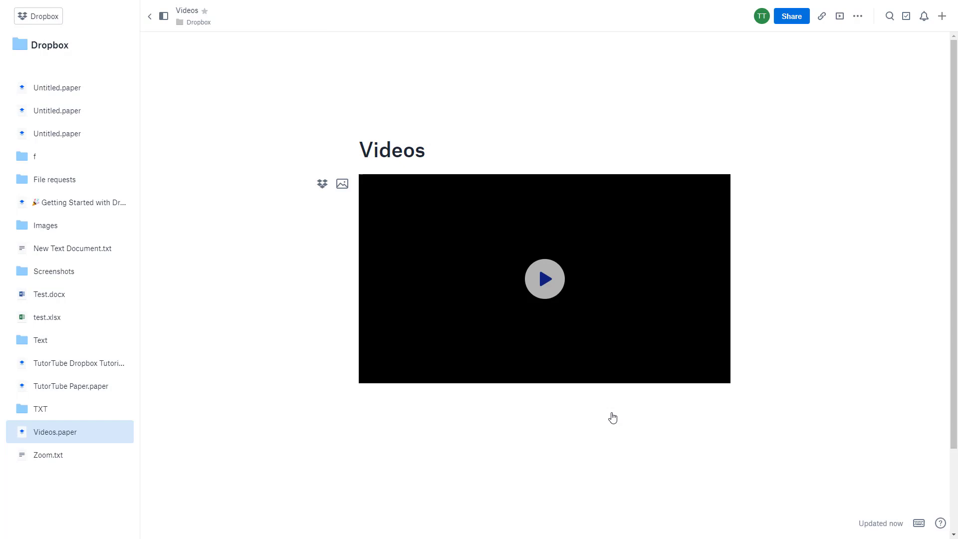
Play the Comp 1 video briefly, then show it as a compact card
{"action": "left_click", "coordinate": [544, 279]}
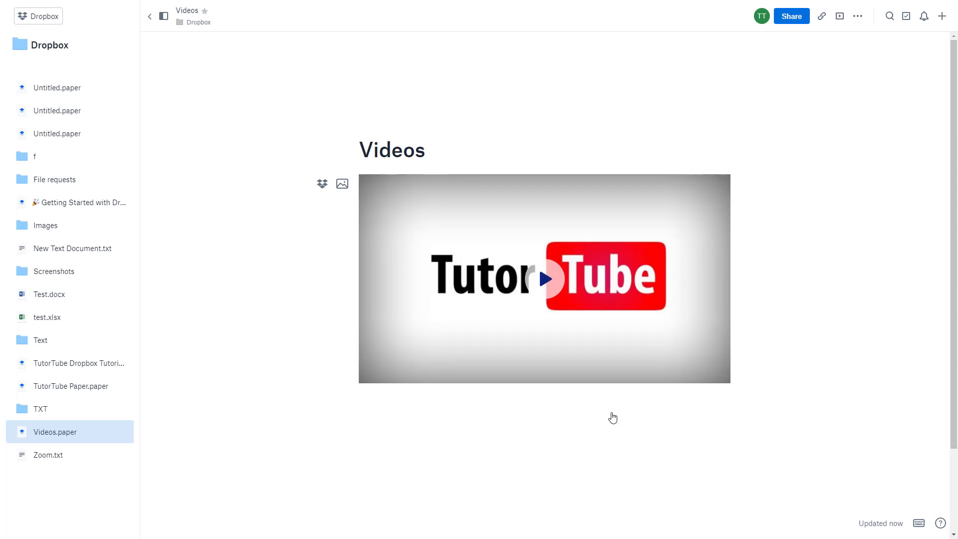
{"action": "left_click", "coordinate": [544, 279]}
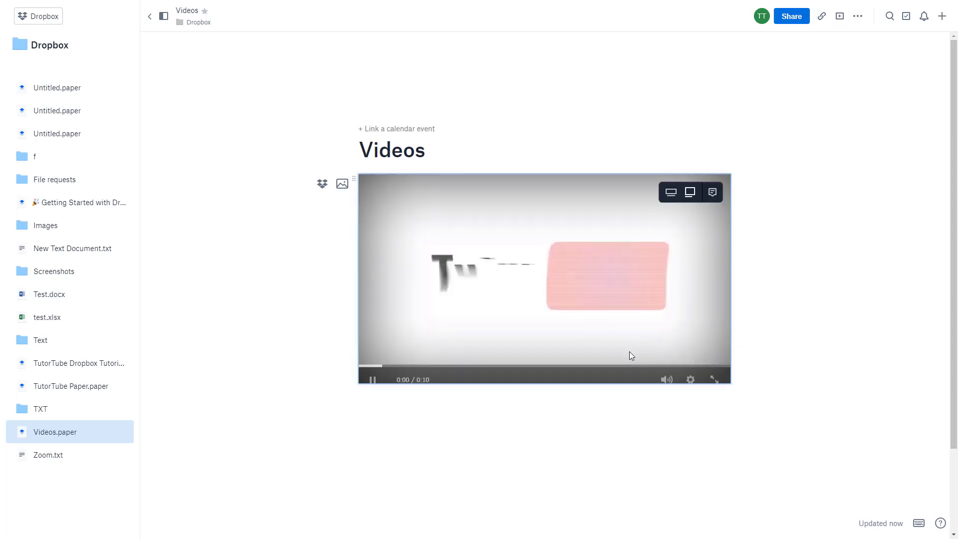
{"action": "left_click", "coordinate": [371, 380]}
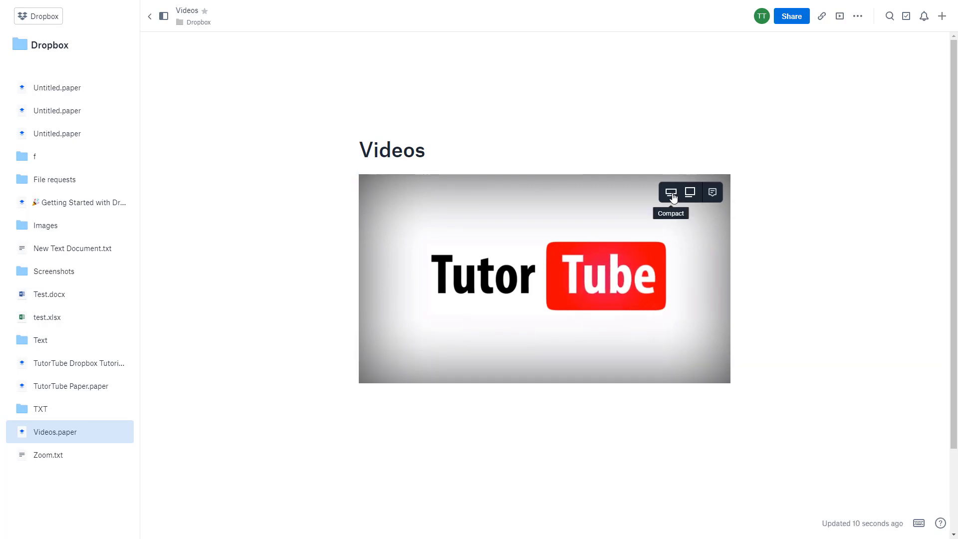
{"action": "left_click", "coordinate": [670, 192]}
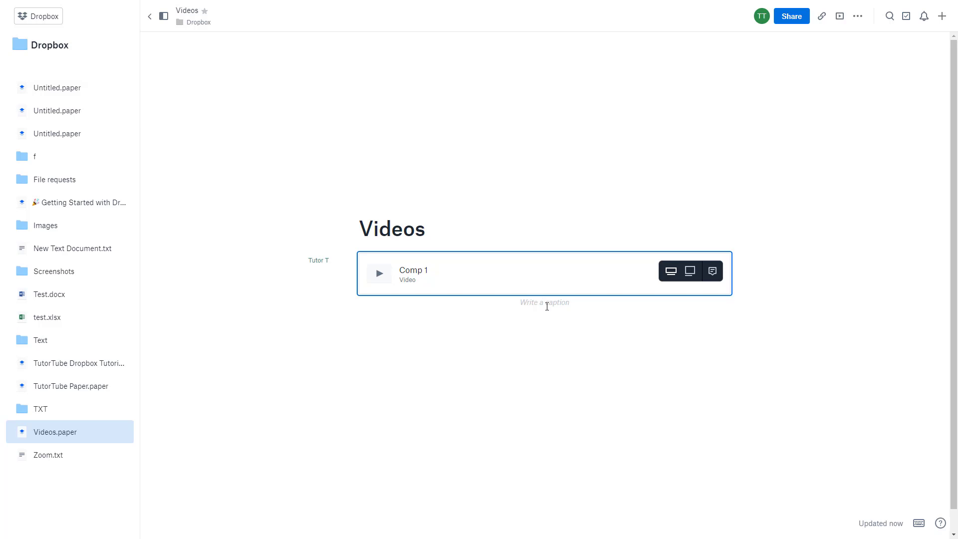
Caption the embedded video 'Logo Animation' and restore the large player layout
{"action": "type", "text": "Startin"}
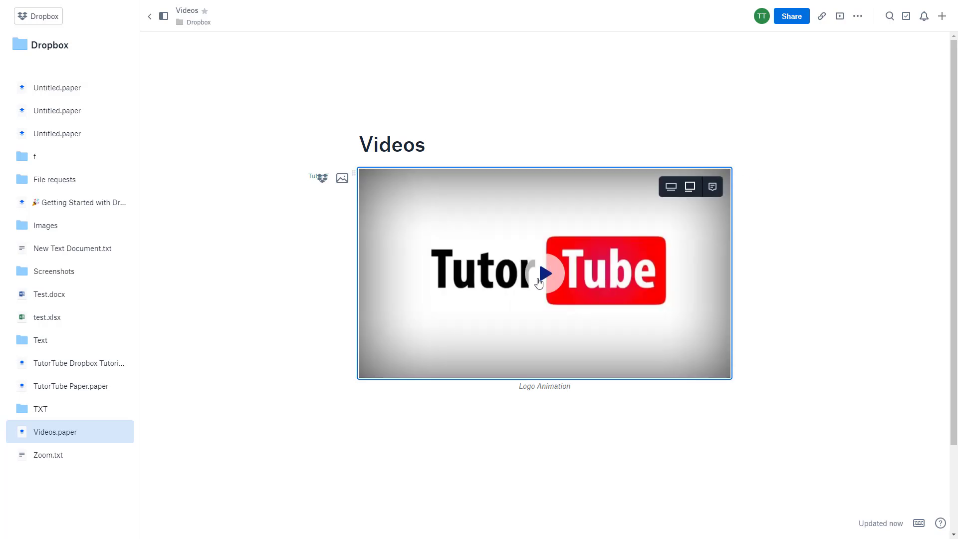
{"action": "left_click", "coordinate": [544, 272]}
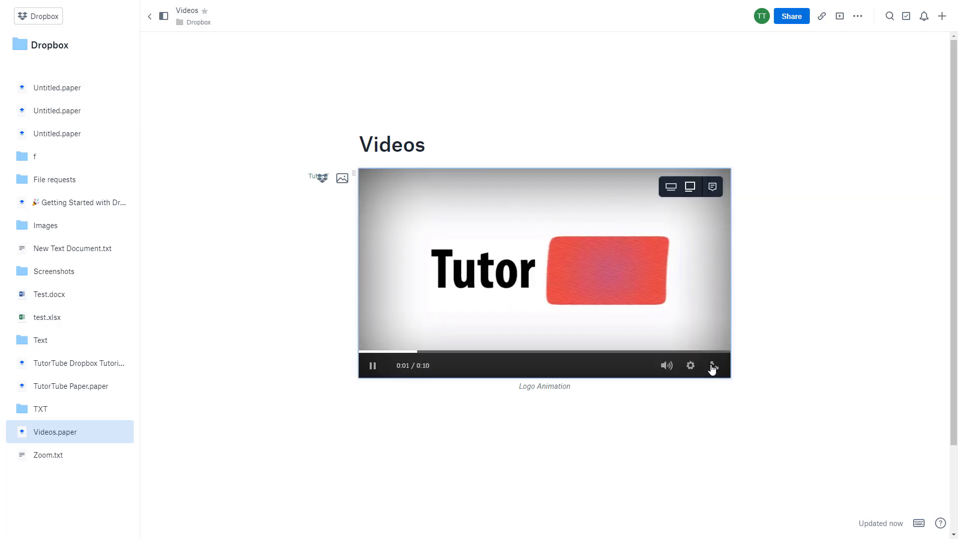
{"action": "left_click", "coordinate": [712, 366]}
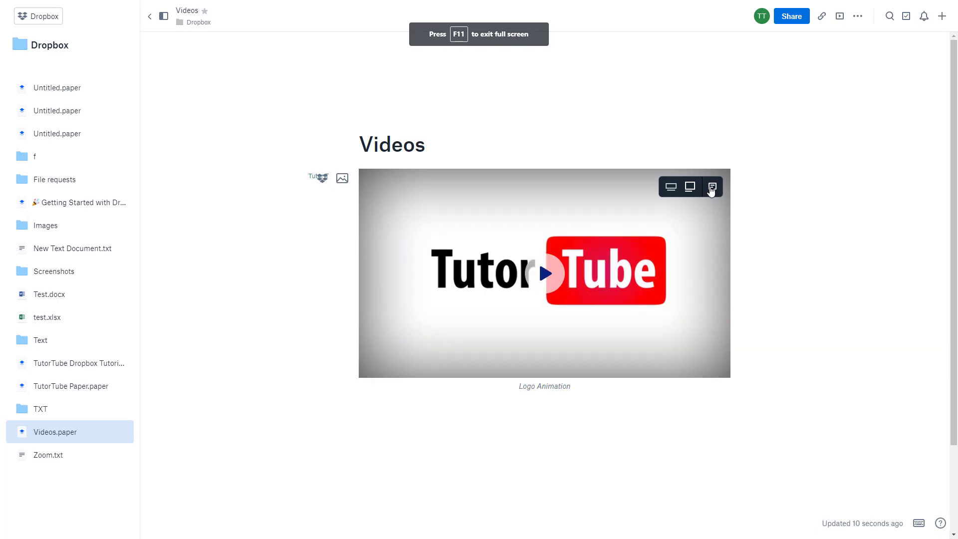
Post a 'Great Animation' comment on the Logo Animation video
{"action": "left_click", "coordinate": [712, 187]}
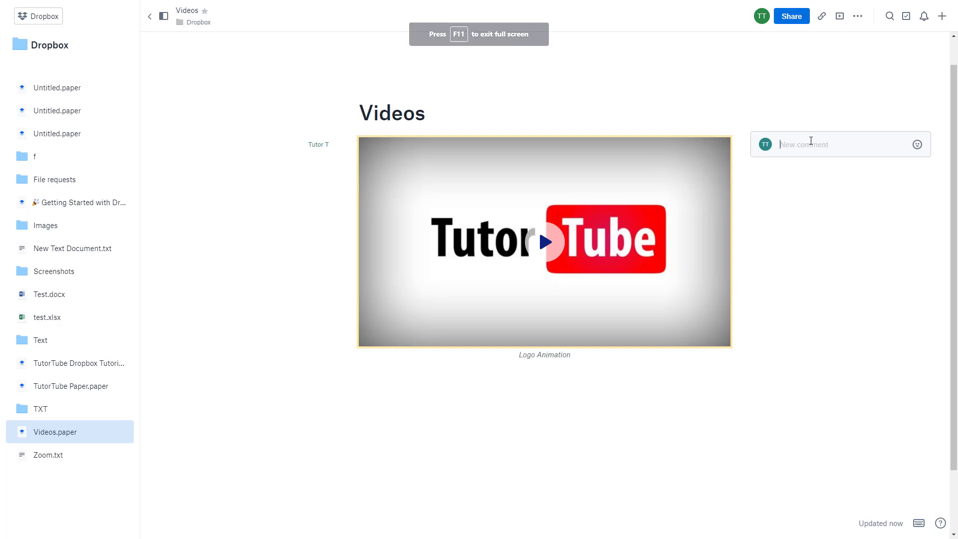
{"action": "type", "text": "Great Animation"}
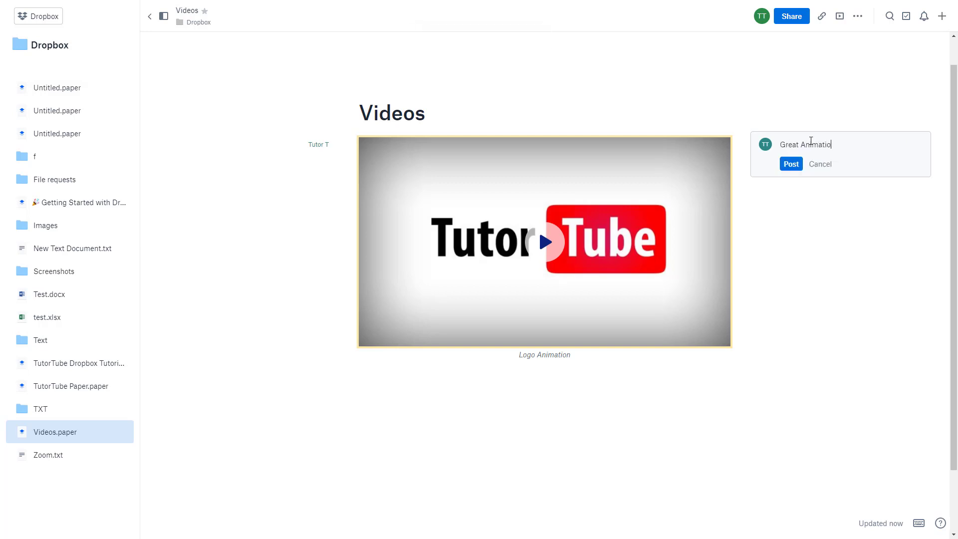
{"action": "left_click", "coordinate": [791, 163]}
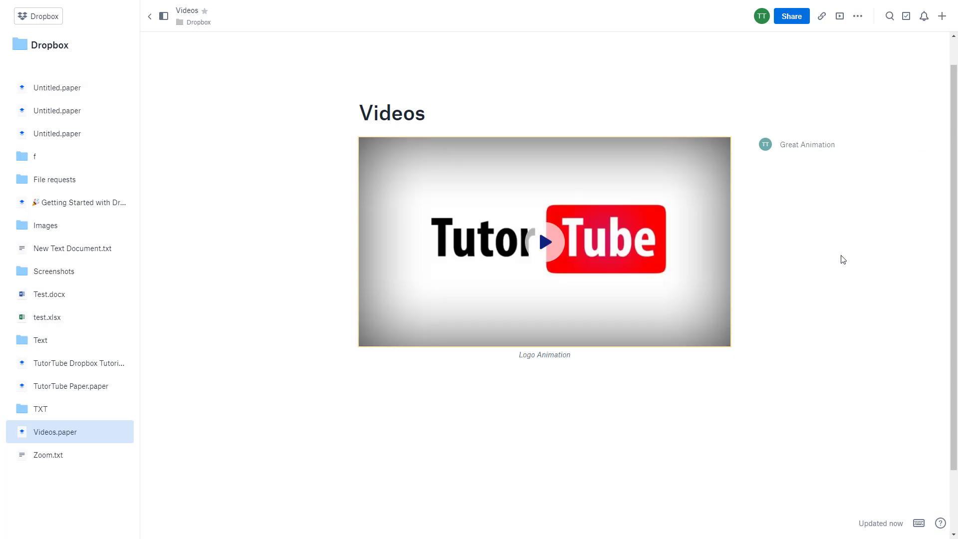
{"action": "mouse_move", "coordinate": [815, 249]}
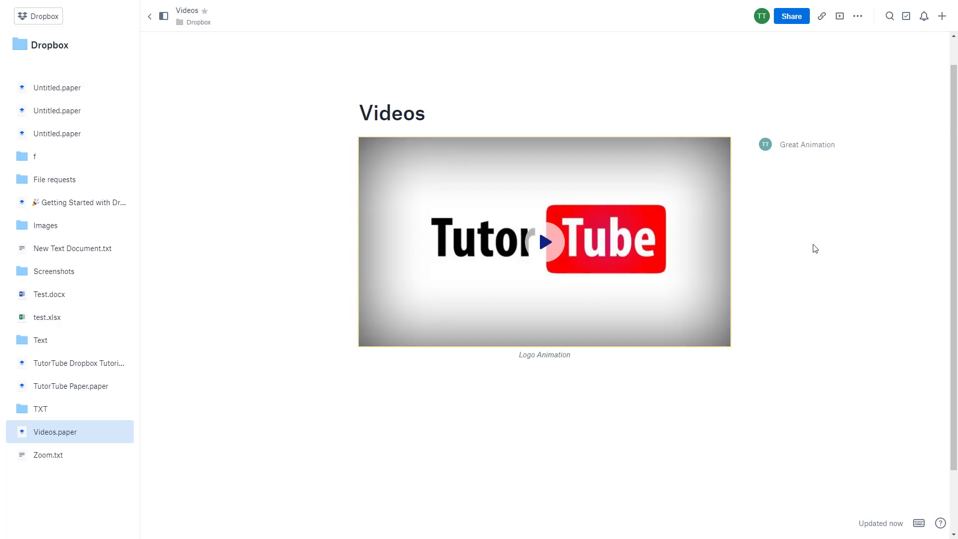